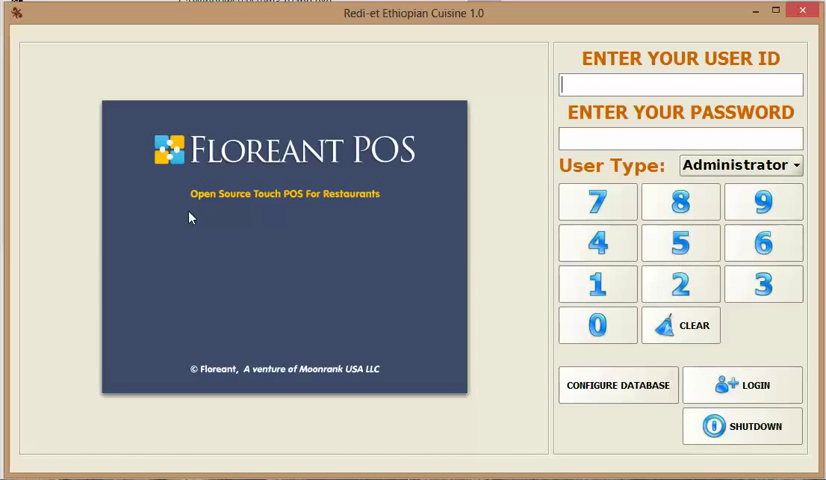
pyautogui.moveTo(253, 250)
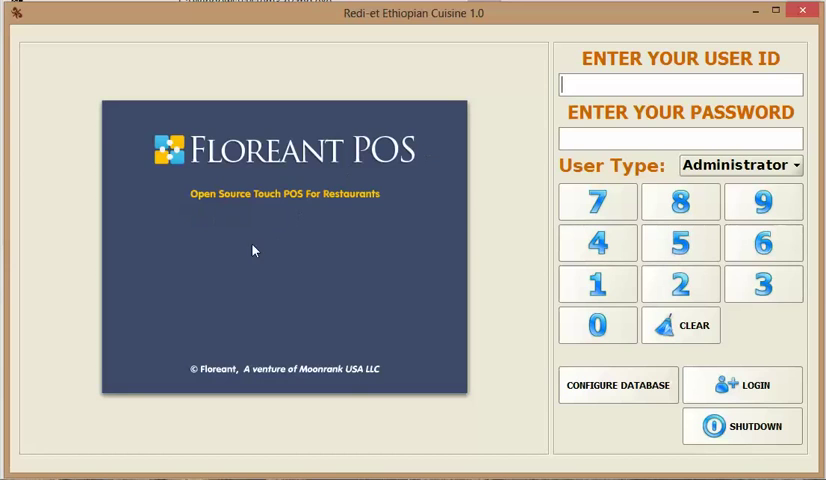
pyautogui.moveTo(214, 228)
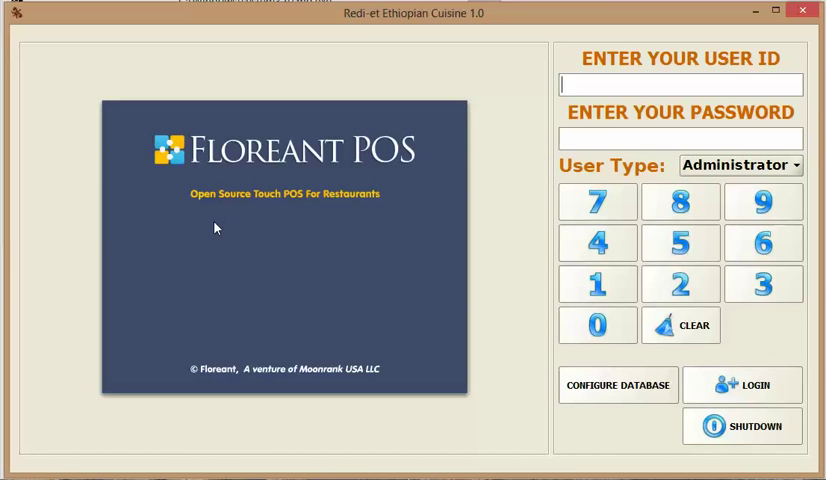
pyautogui.moveTo(733, 380)
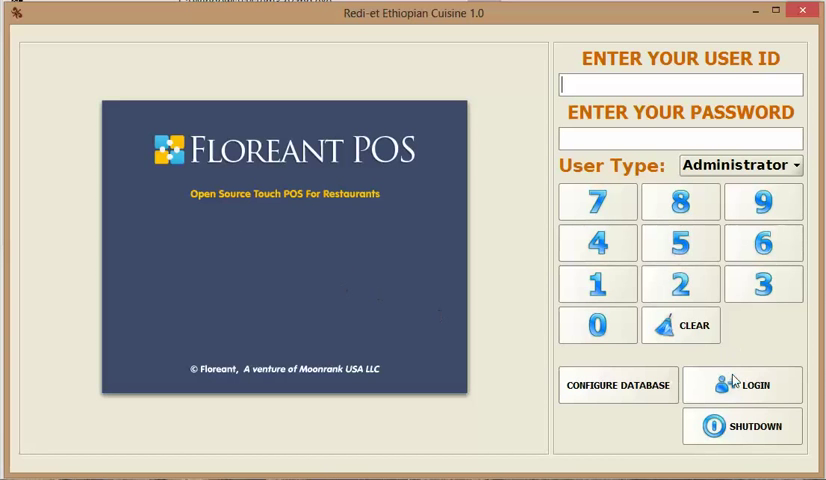
pyautogui.moveTo(435, 317)
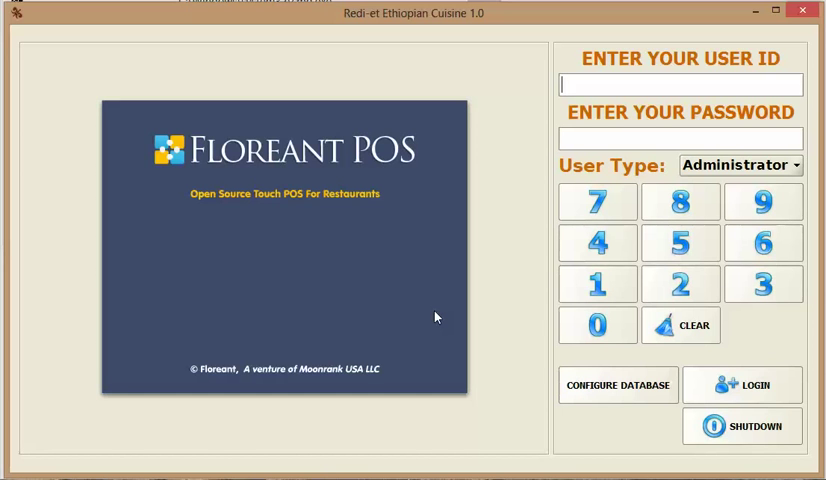
pyautogui.moveTo(499, 366)
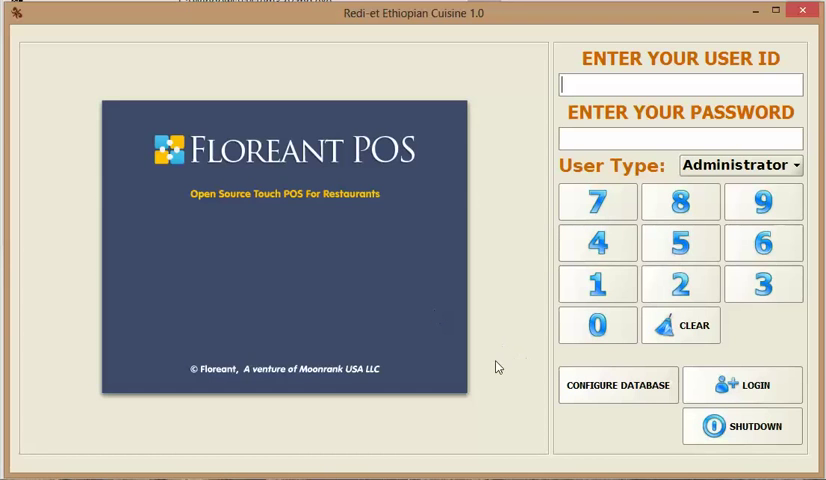
pyautogui.moveTo(232, 145)
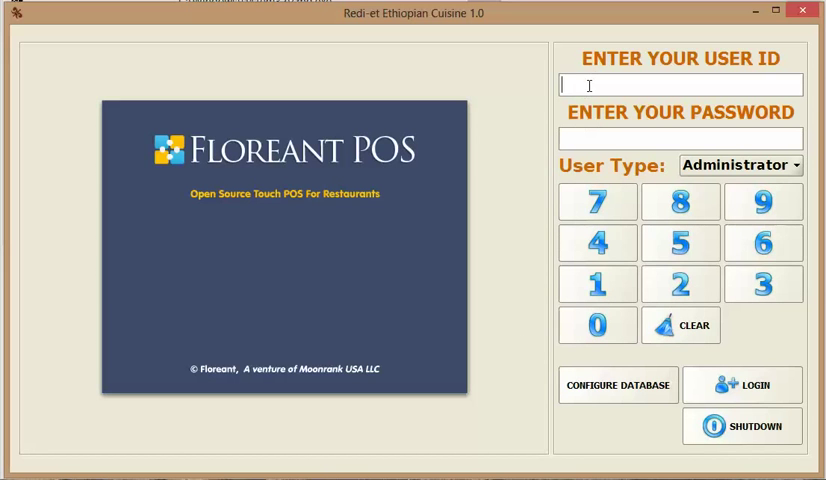
pyautogui.moveTo(815, 67)
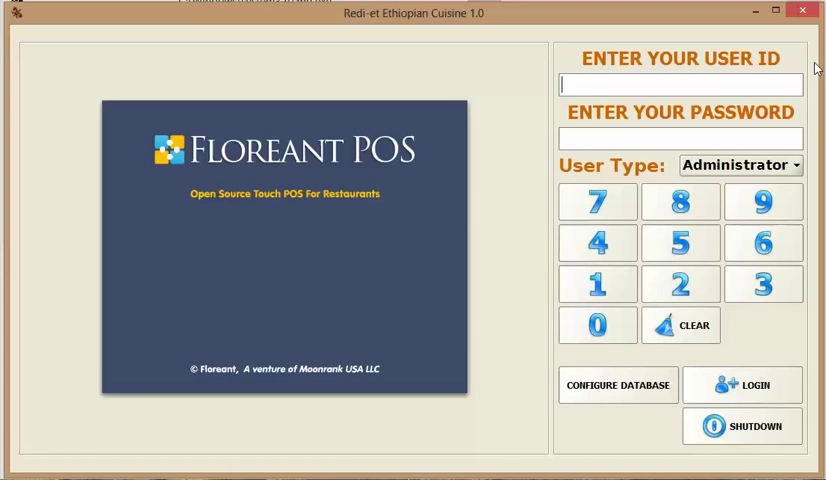
# Log in as Administrator with user ID 123 and its password
pyautogui.write('123')
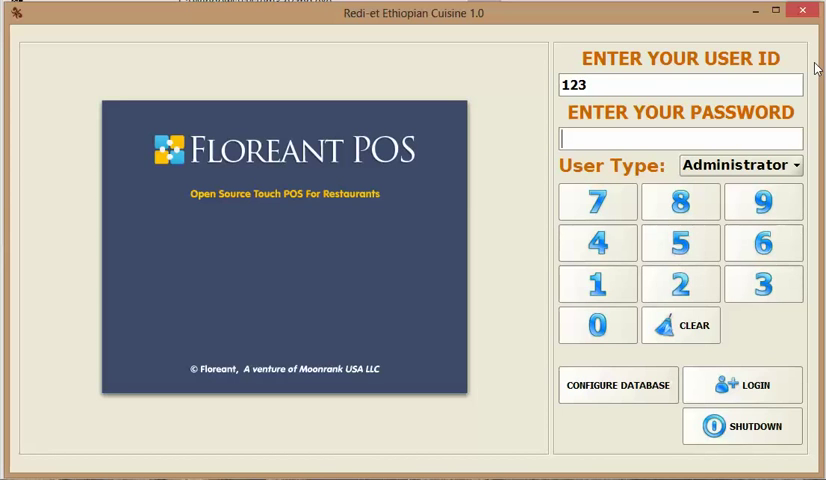
pyautogui.write('12')
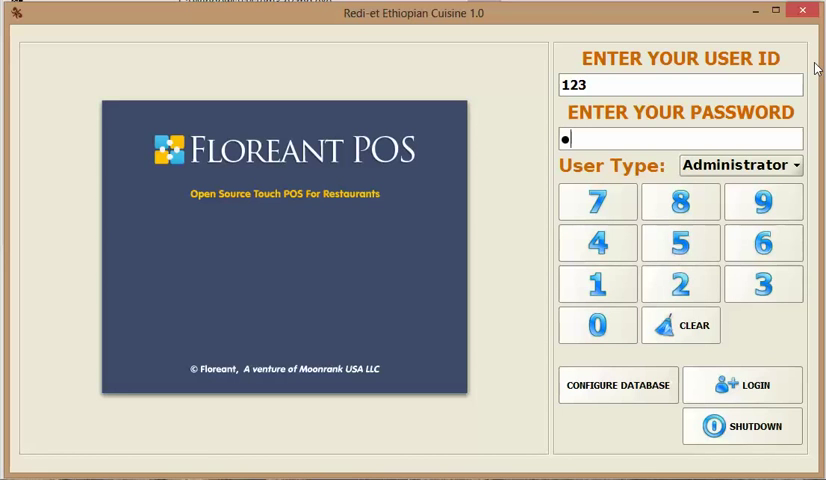
pyautogui.write('123')
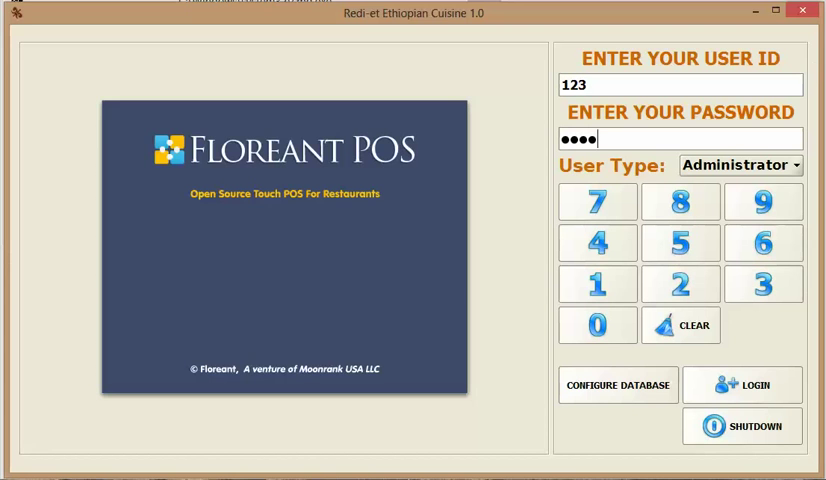
pyautogui.click(742, 384)
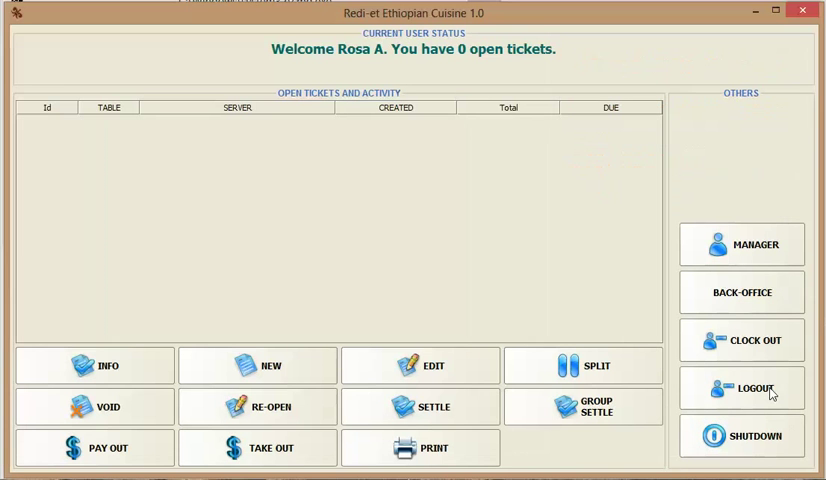
pyautogui.moveTo(437, 419)
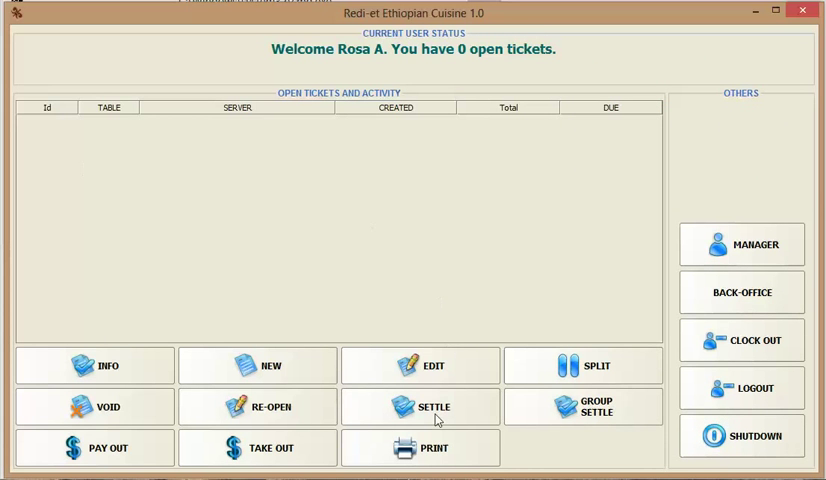
pyautogui.moveTo(205, 196)
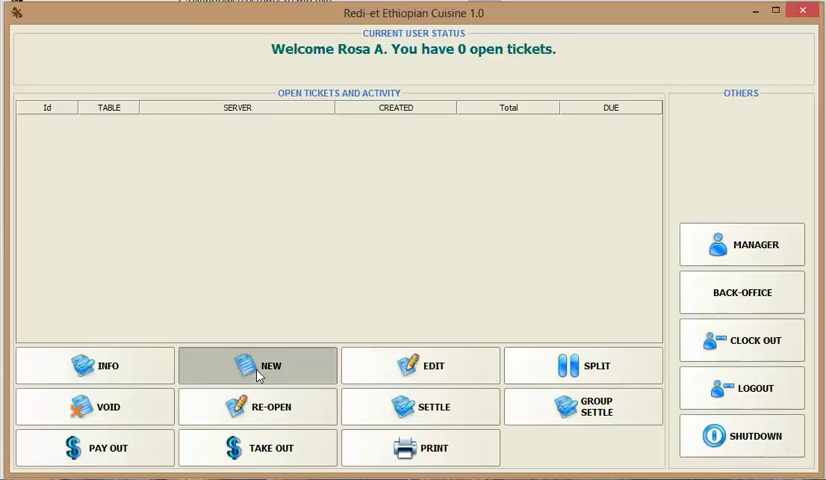
# Create a new ticket with table number 2 and 4 guests
pyautogui.click(257, 365)
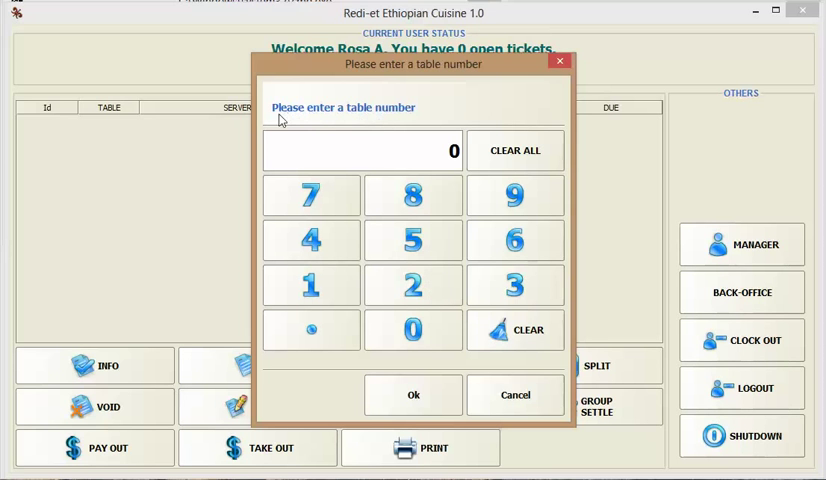
pyautogui.moveTo(388, 120)
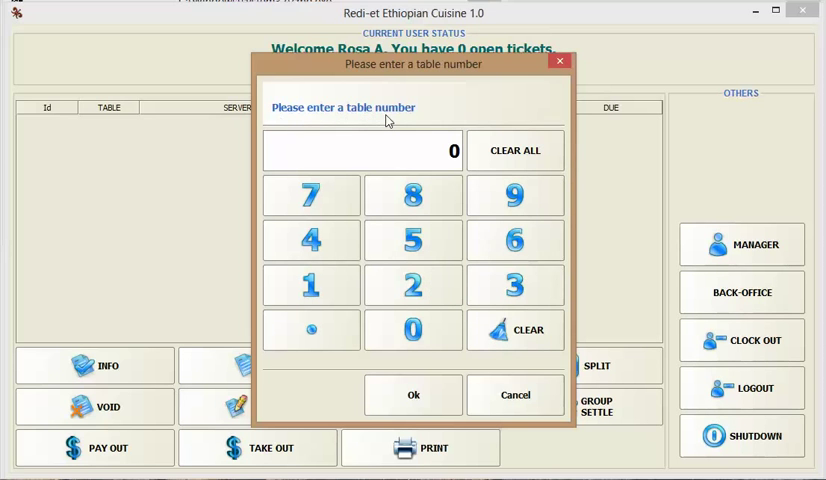
pyautogui.click(412, 284)
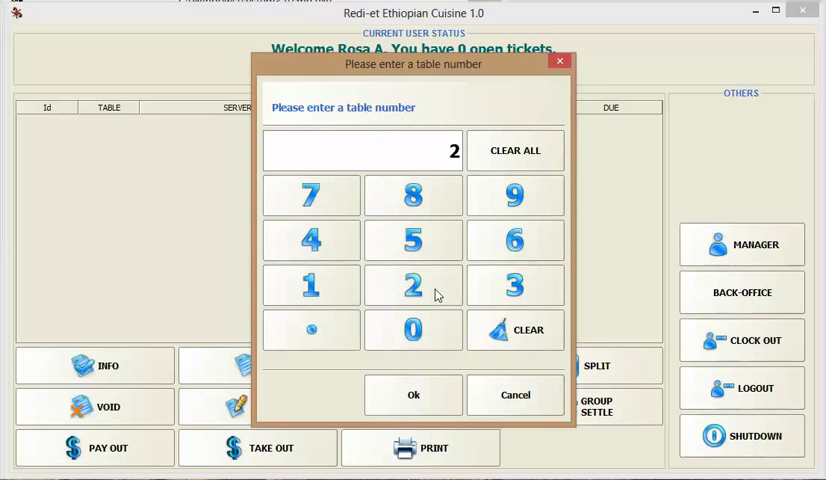
pyautogui.click(413, 394)
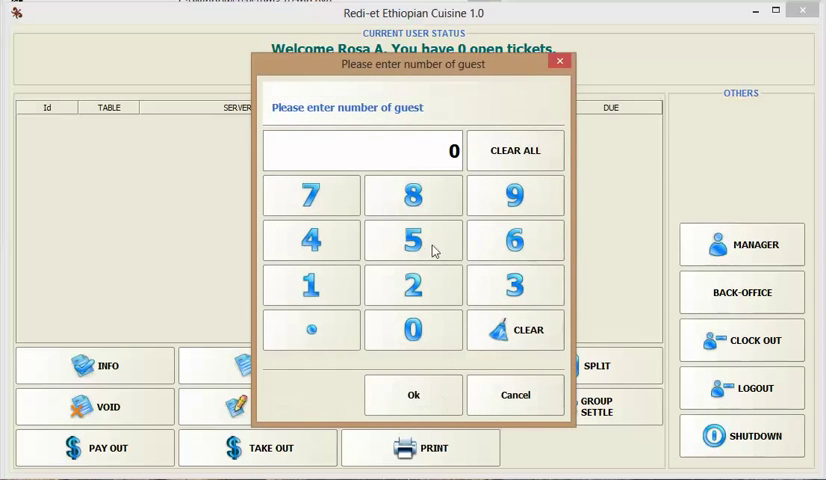
pyautogui.click(311, 238)
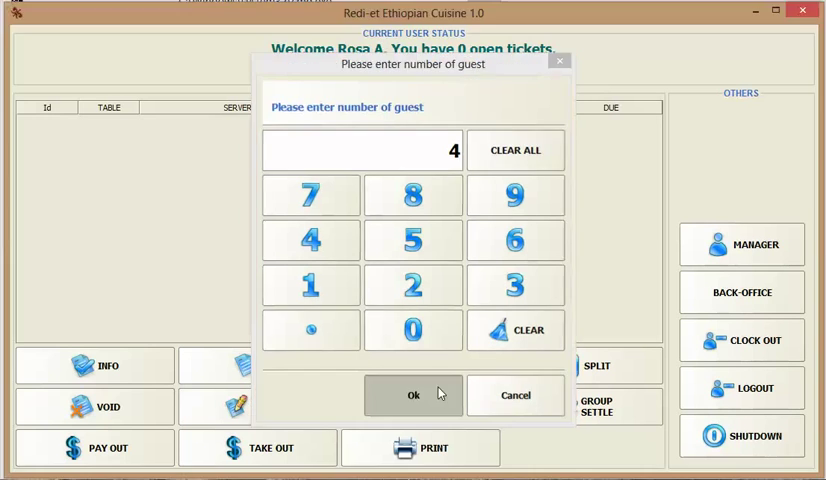
pyautogui.click(413, 394)
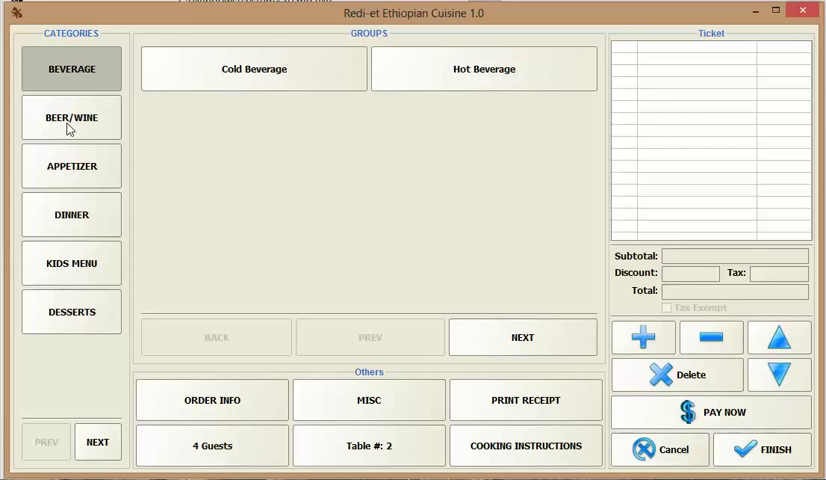
pyautogui.moveTo(113, 56)
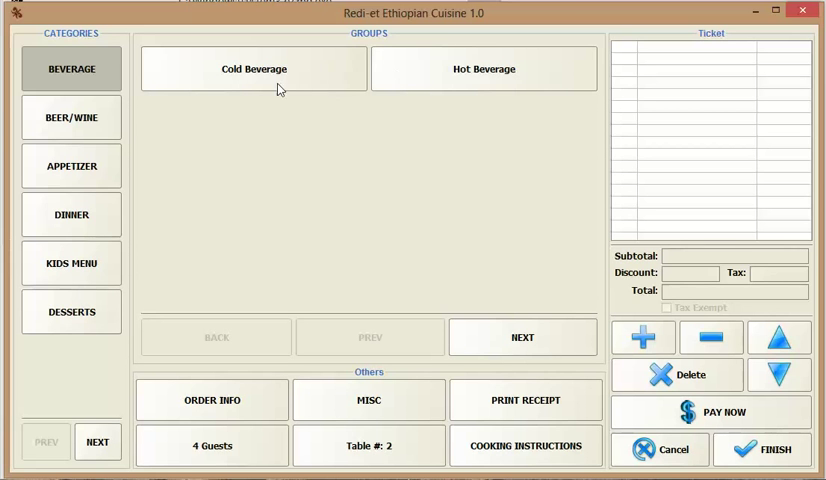
# Add two Lemmonades from Cold Beverage plus one more item to the ticket
pyautogui.click(254, 68)
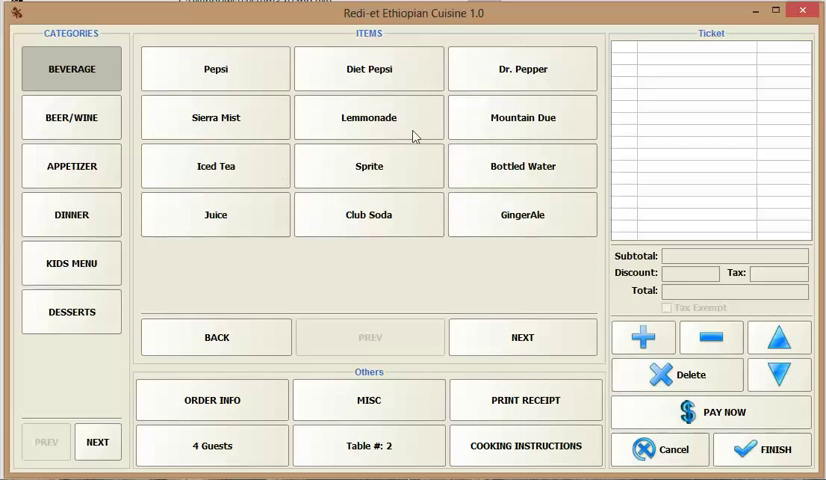
pyautogui.click(368, 117)
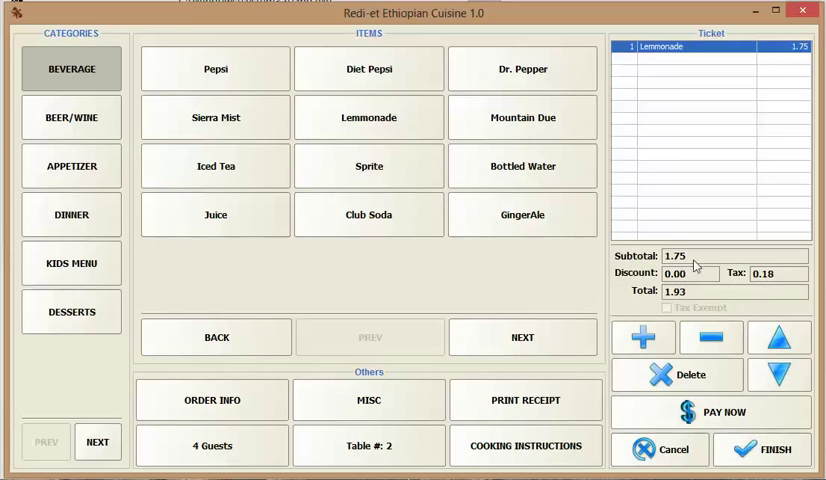
pyautogui.click(368, 117)
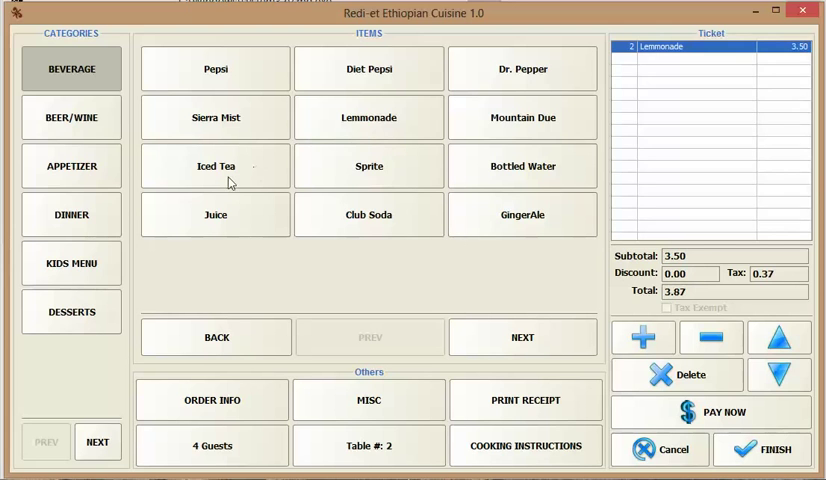
pyautogui.click(71, 166)
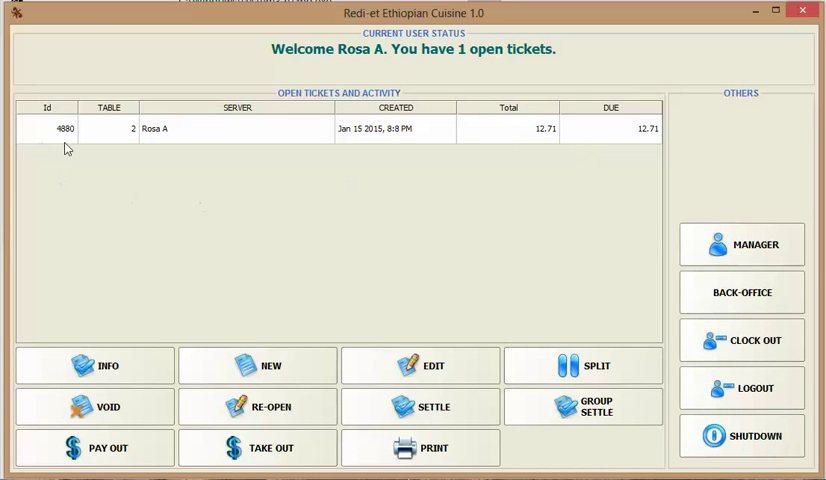
pyautogui.moveTo(131, 146)
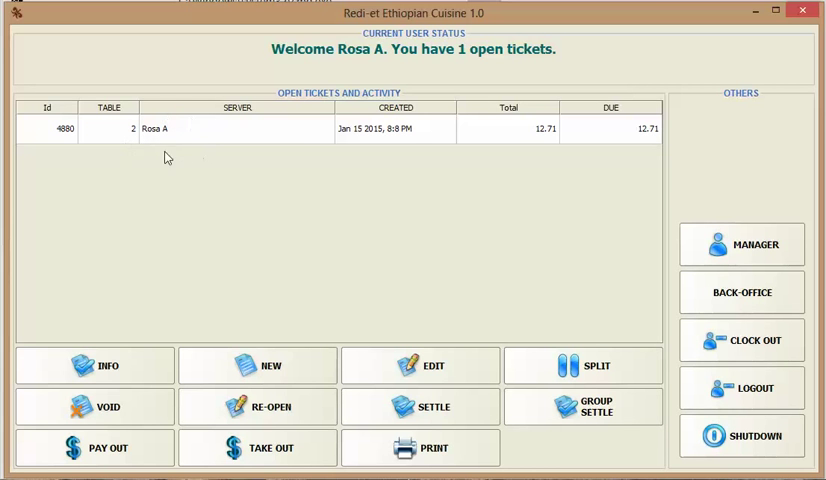
pyautogui.moveTo(172, 145)
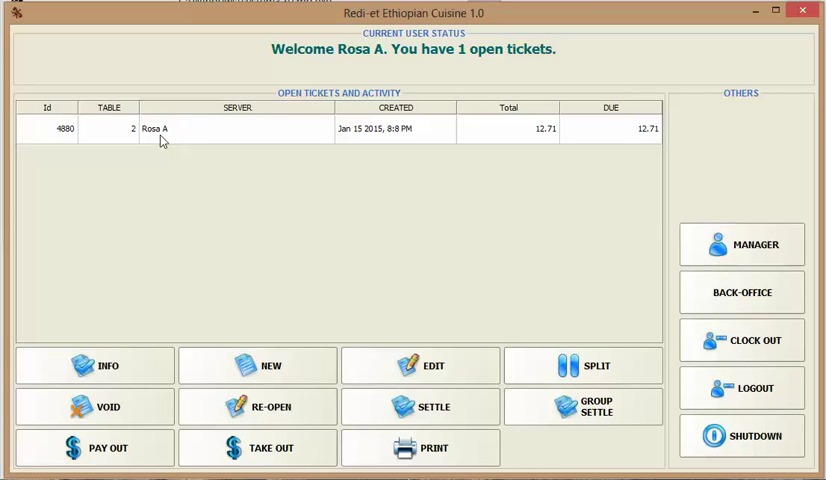
pyautogui.moveTo(398, 143)
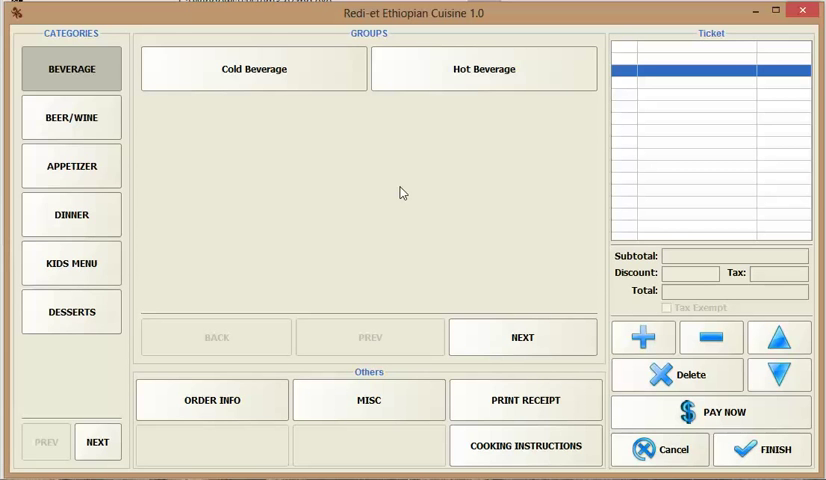
pyautogui.moveTo(396, 194)
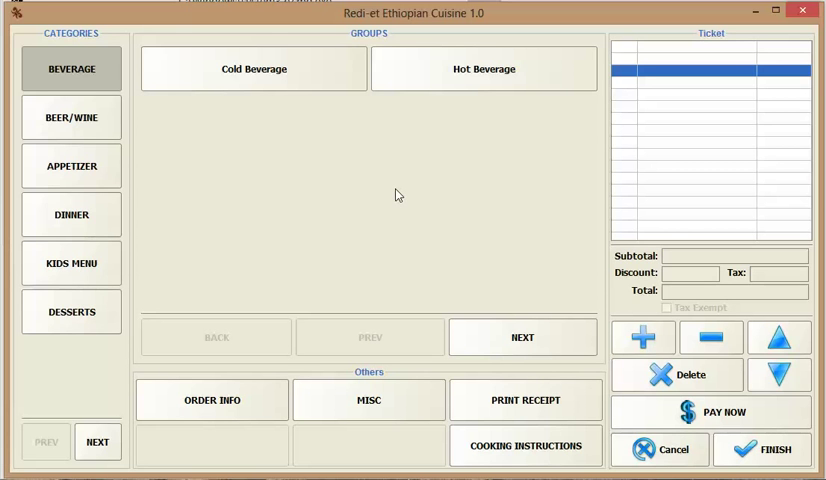
pyautogui.moveTo(85, 166)
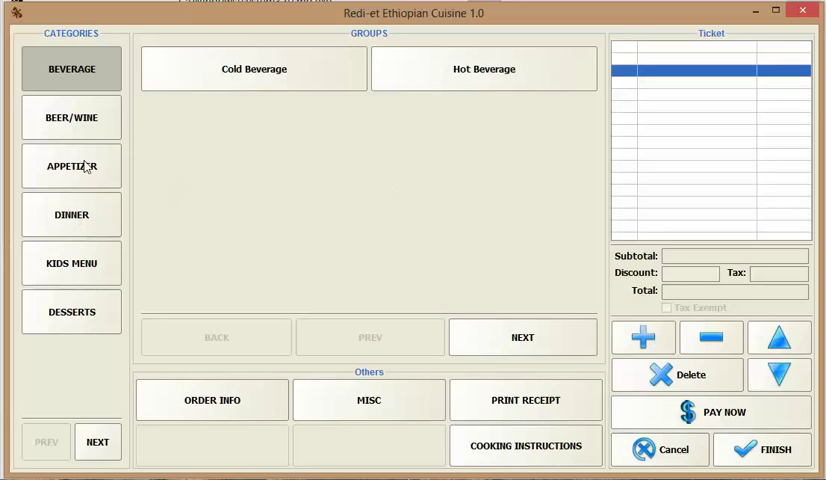
# Add Azifa from the appetizers and finish the order as an open ticket
pyautogui.click(71, 166)
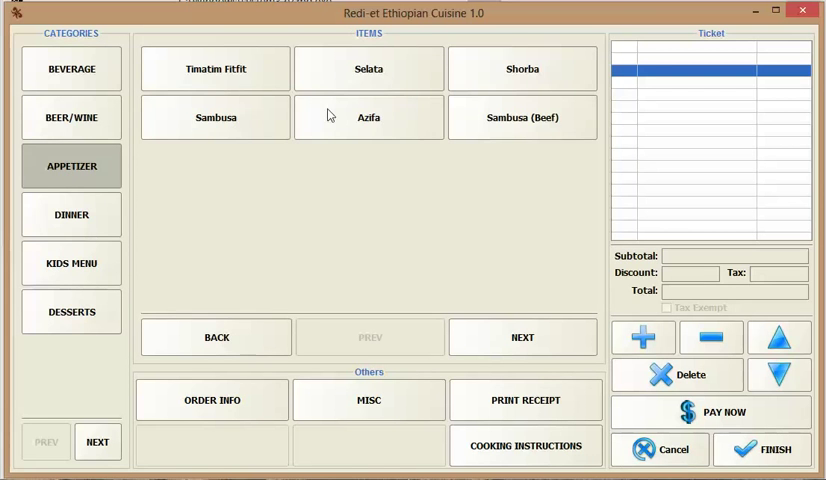
pyautogui.click(368, 117)
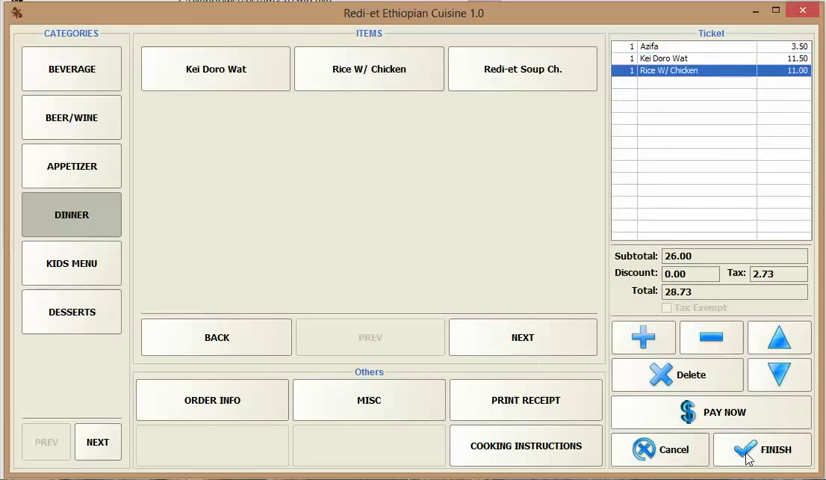
pyautogui.click(759, 449)
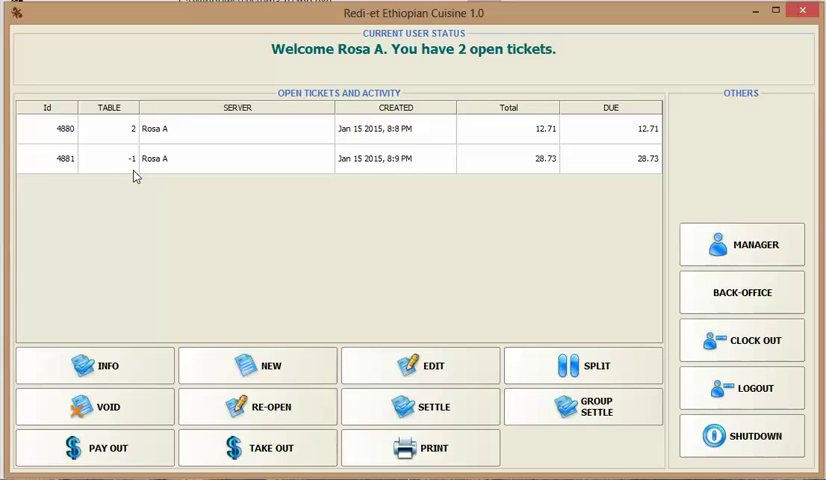
pyautogui.moveTo(166, 192)
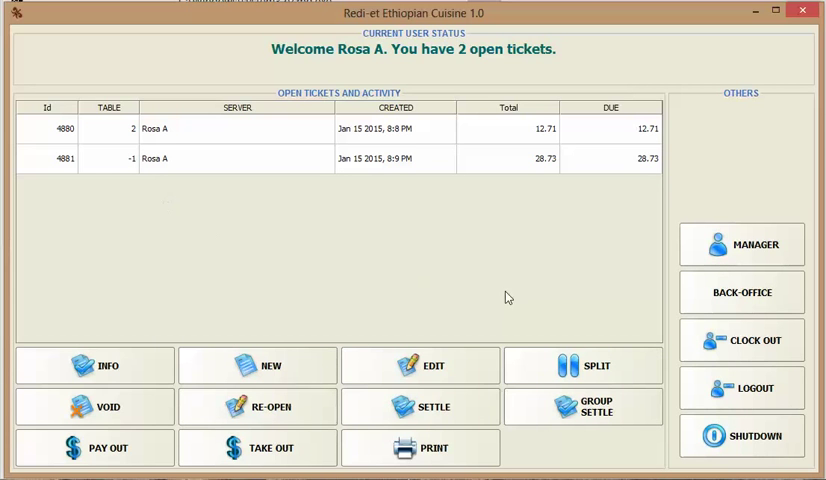
pyautogui.moveTo(408, 458)
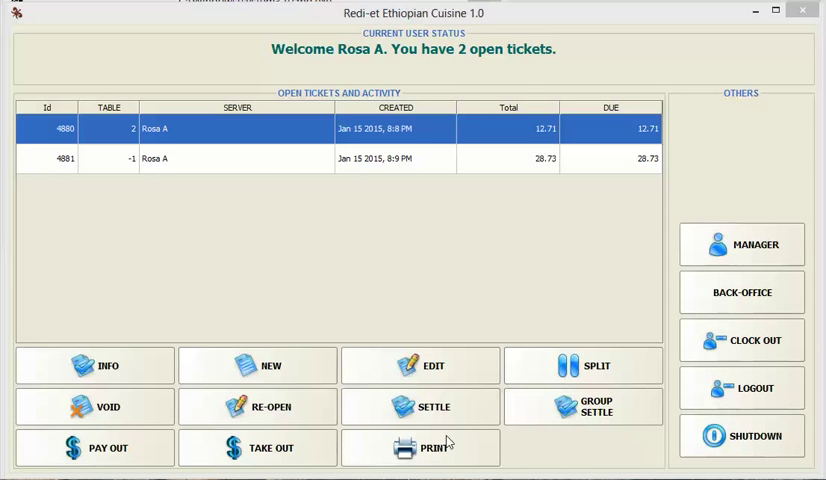
pyautogui.moveTo(284, 168)
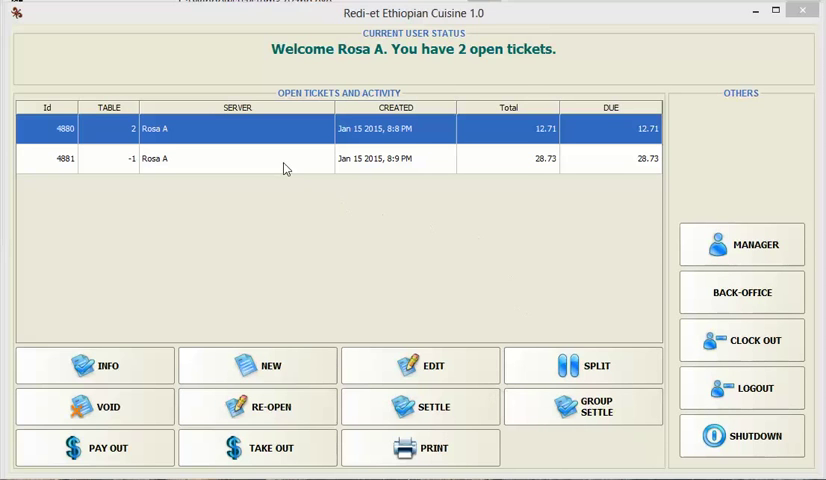
pyautogui.moveTo(336, 221)
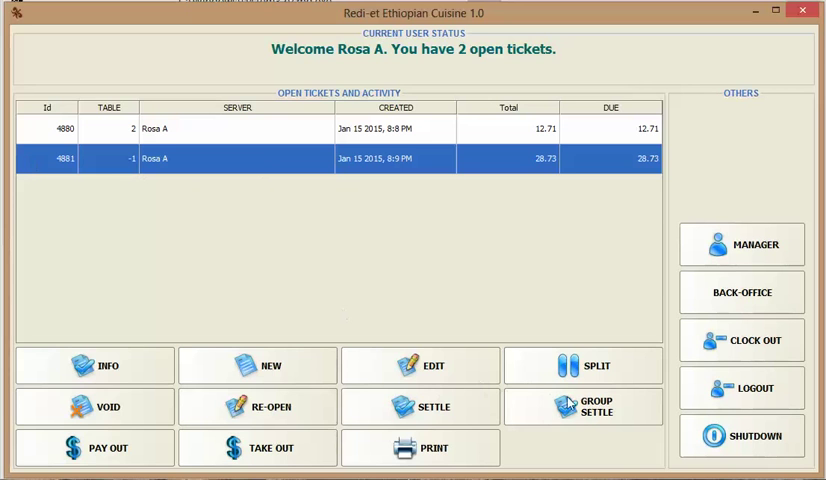
pyautogui.moveTo(389, 331)
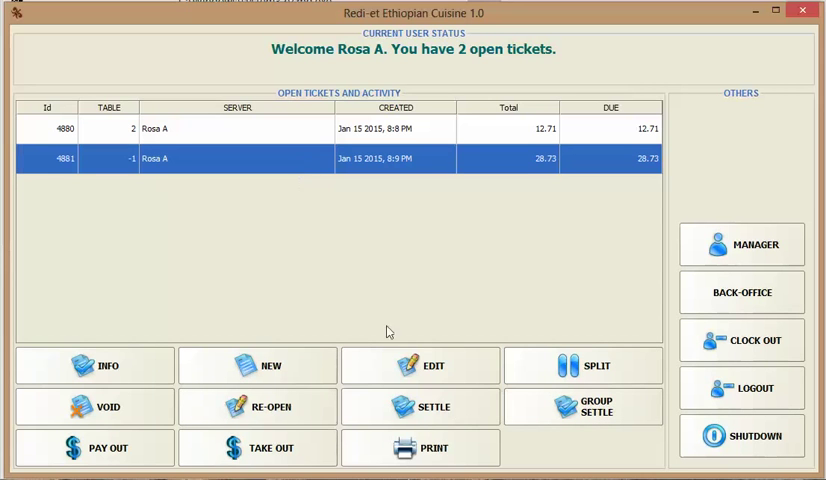
# Start settling the 28.73 ticket 4881
pyautogui.click(433, 406)
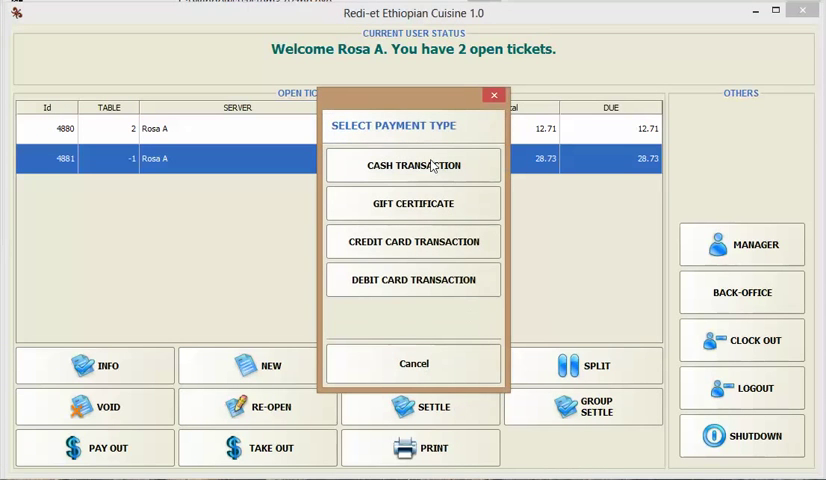
pyautogui.moveTo(447, 235)
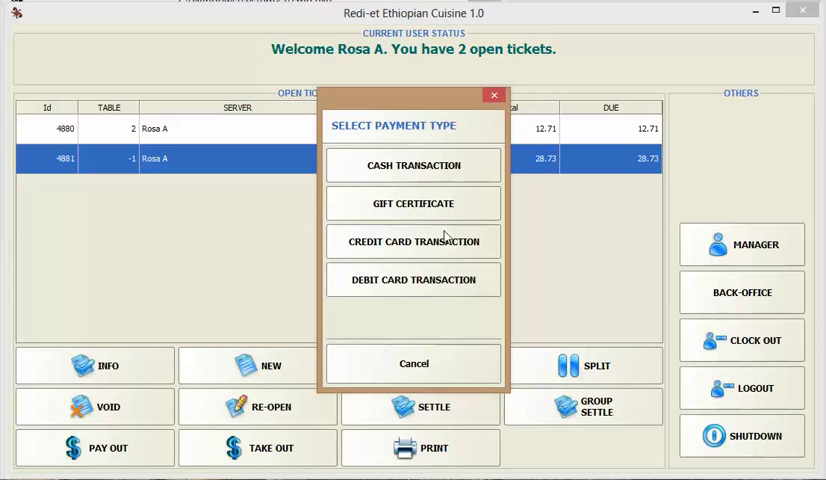
pyautogui.moveTo(432, 200)
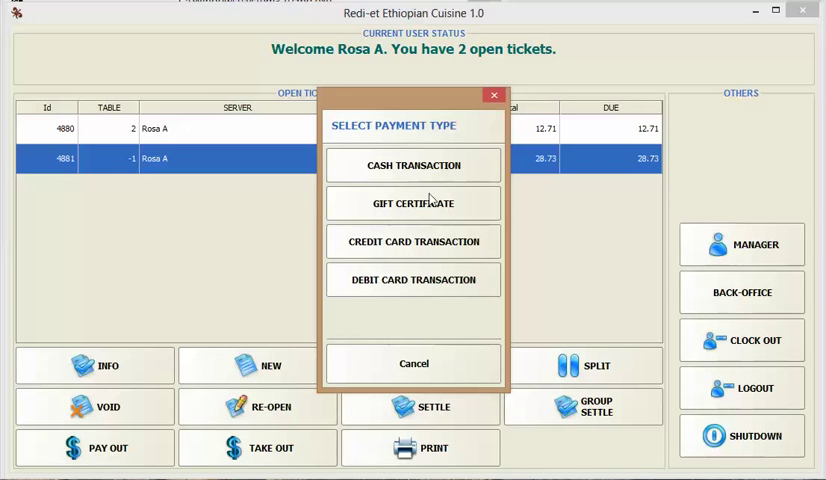
# Pay ticket 4881 by cash, tendering 60.00 for 31.27 change
pyautogui.click(413, 165)
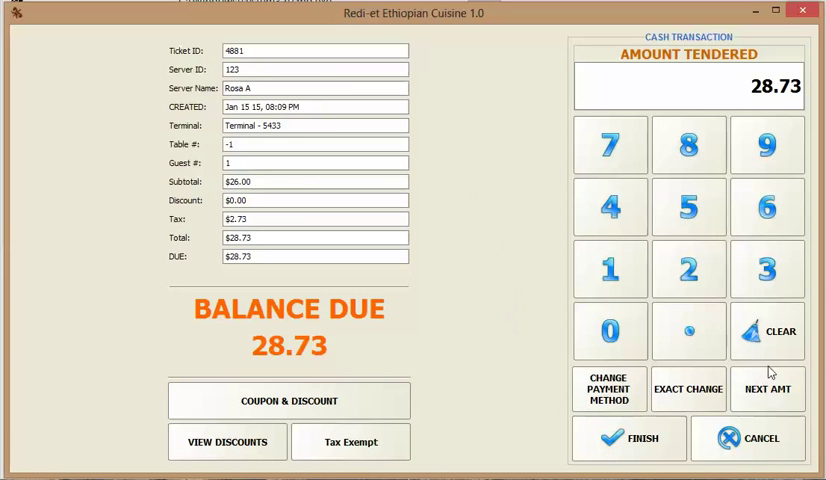
pyautogui.moveTo(793, 176)
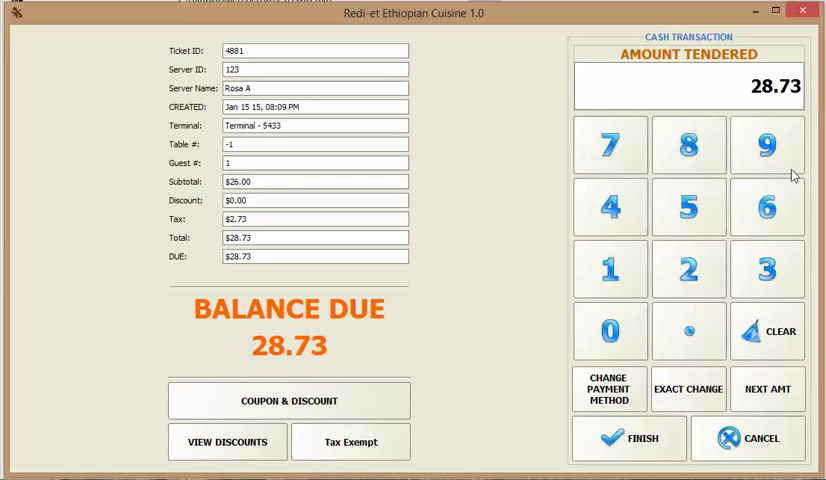
pyautogui.moveTo(625, 67)
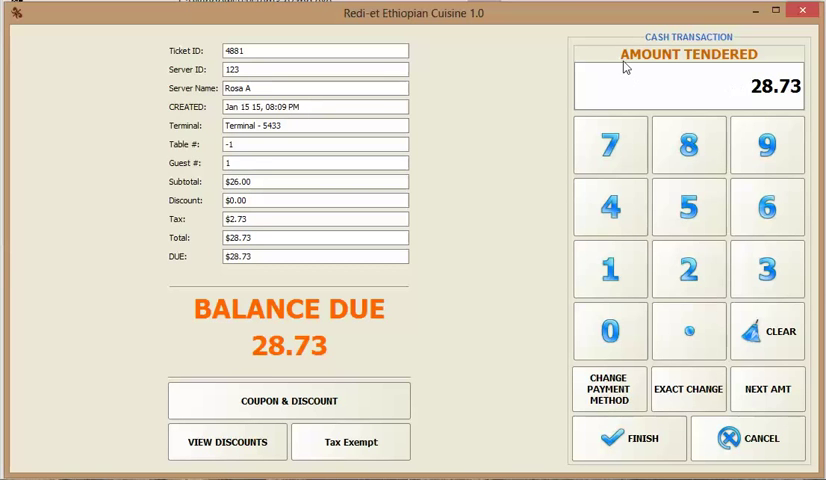
pyautogui.click(767, 331)
pyautogui.write('6')
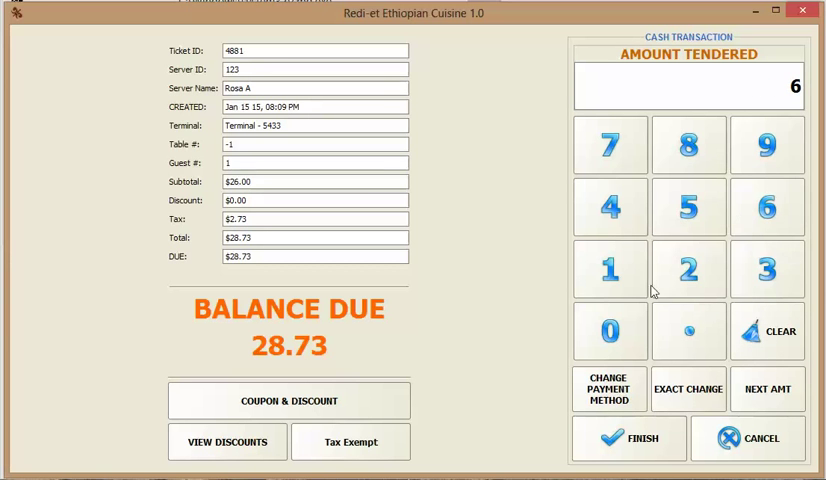
pyautogui.click(609, 331)
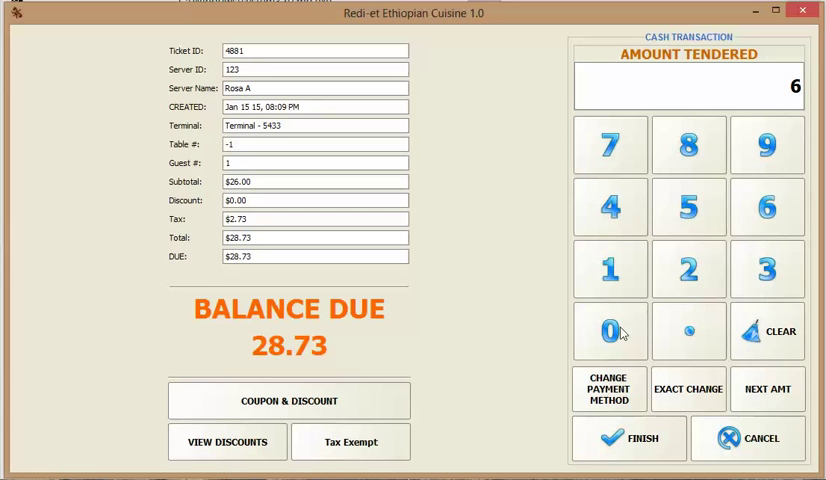
pyautogui.click(609, 330)
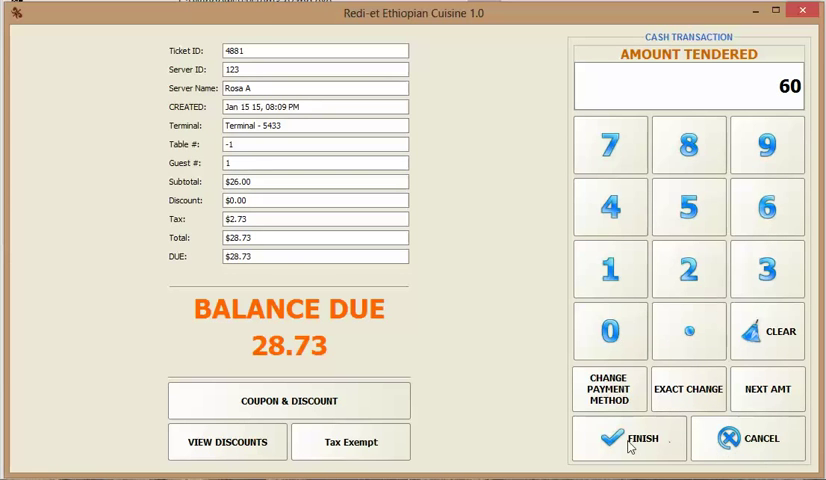
pyautogui.click(628, 438)
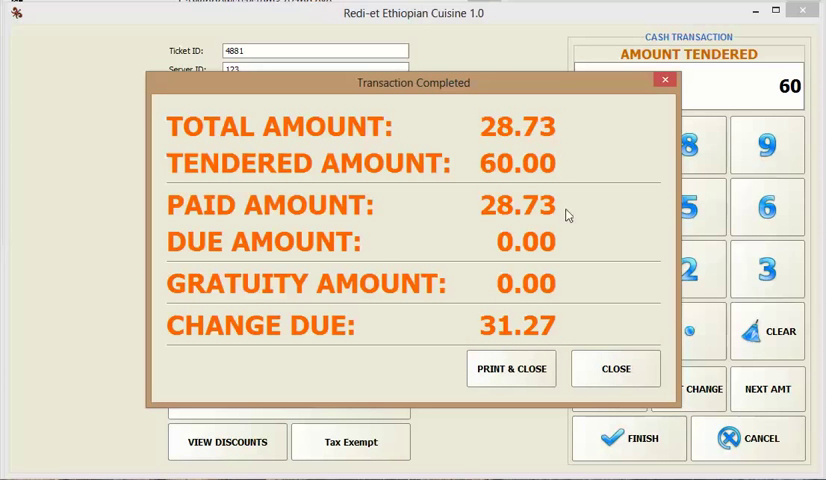
# Close the summary and settle ticket 4880 by MasterCard with a 6.00 gratuity
pyautogui.click(615, 368)
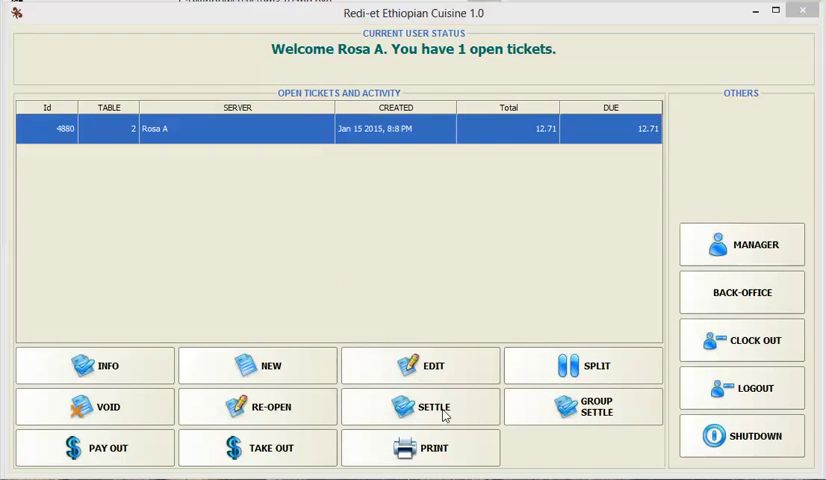
pyautogui.click(419, 406)
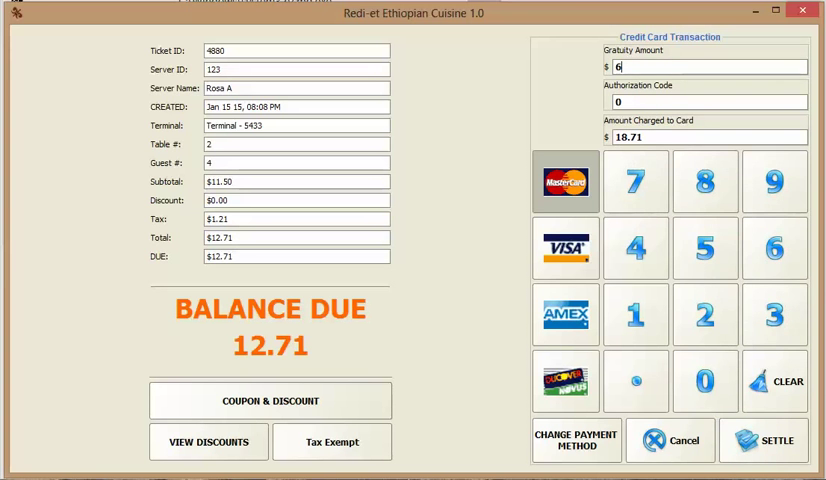
pyautogui.click(763, 440)
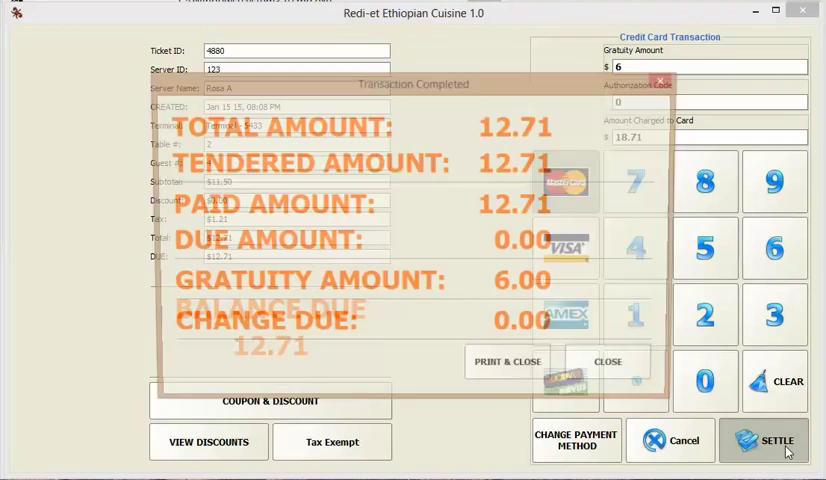
# Generate the Sales Balance Report for 01/15/2015 in Back Office, then close Back Office
pyautogui.click(607, 362)
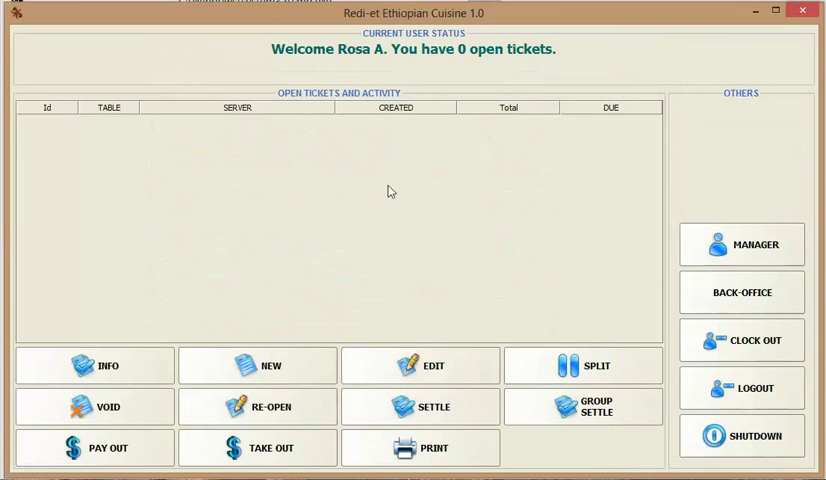
pyautogui.moveTo(733, 292)
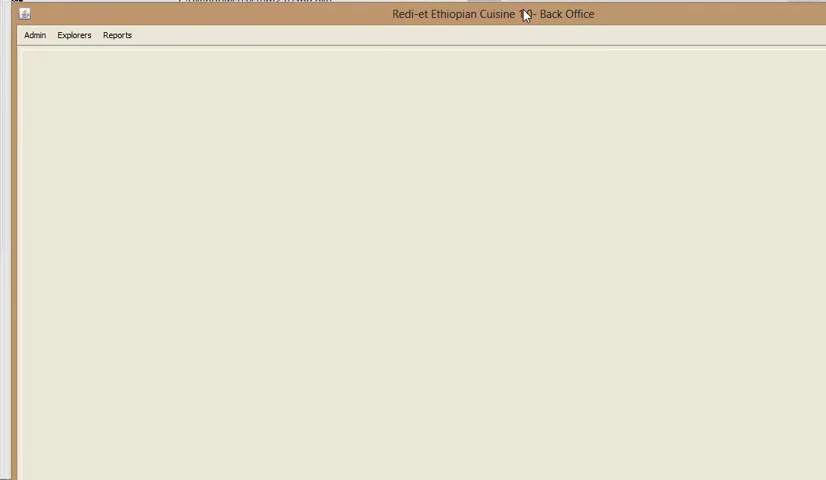
pyautogui.click(117, 35)
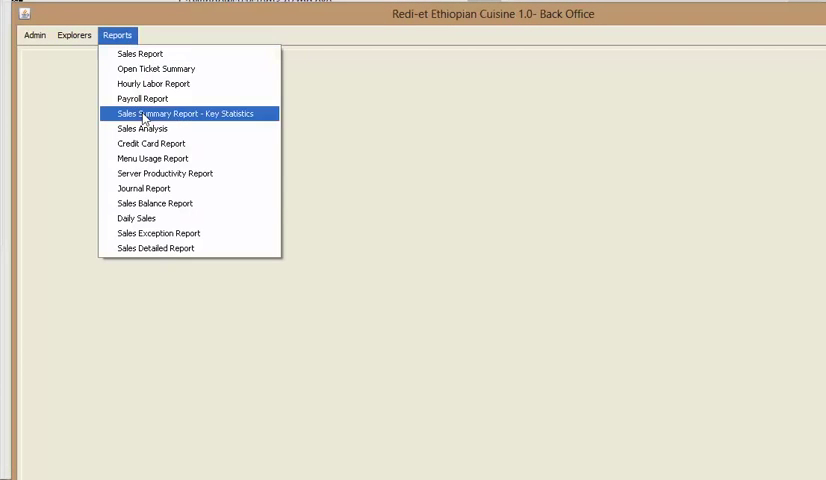
pyautogui.moveTo(168, 203)
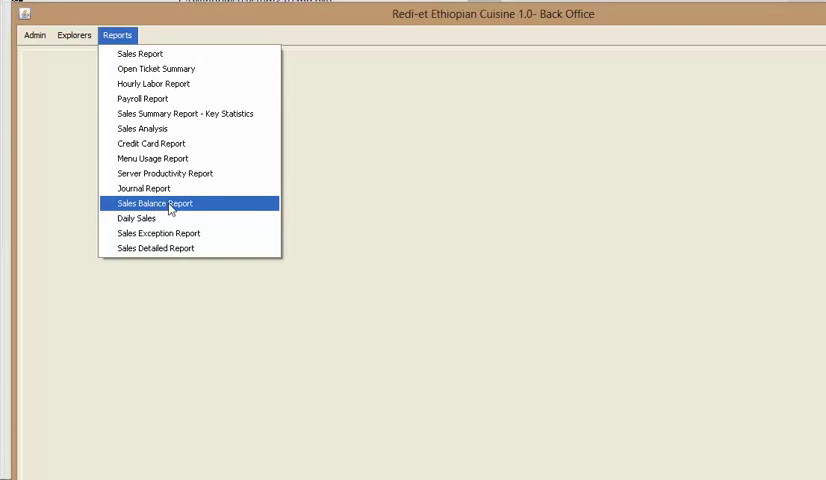
pyautogui.click(155, 203)
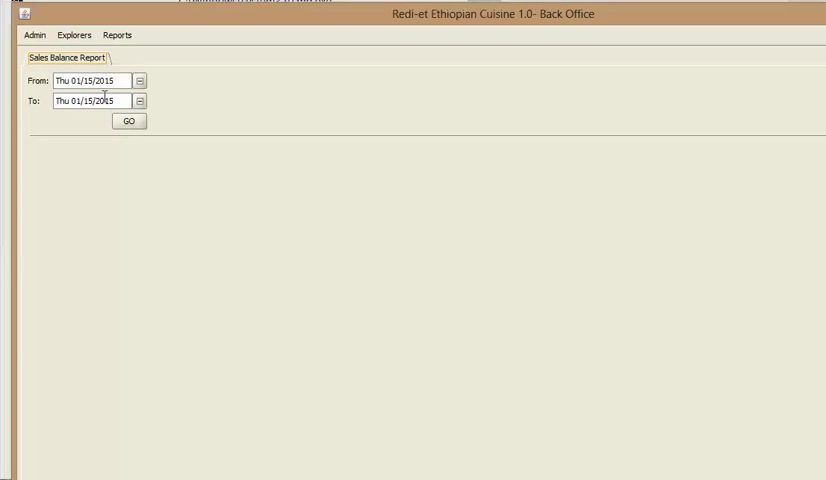
pyautogui.click(129, 121)
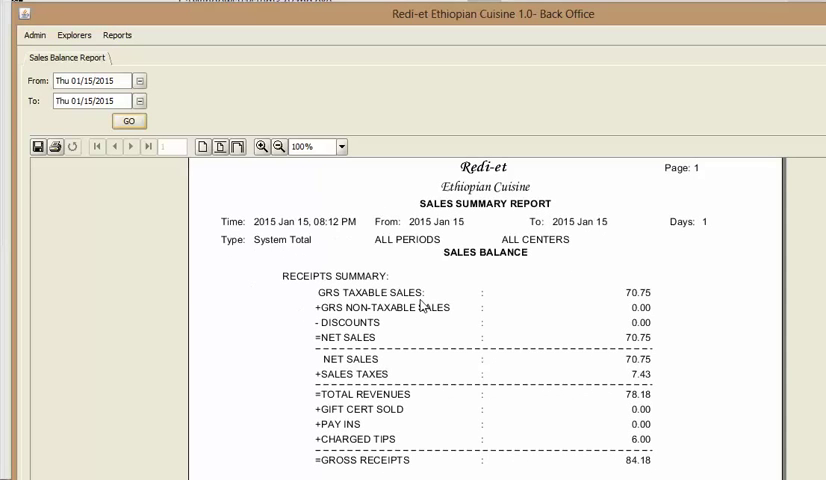
pyautogui.moveTo(603, 31)
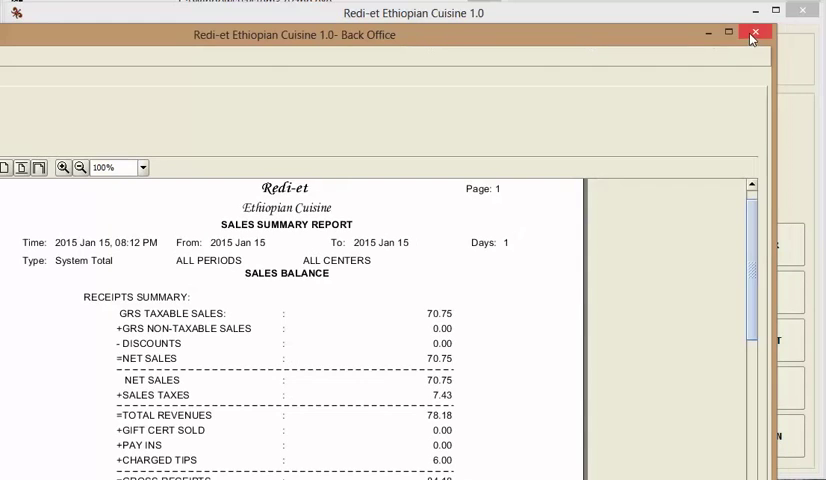
pyautogui.click(755, 33)
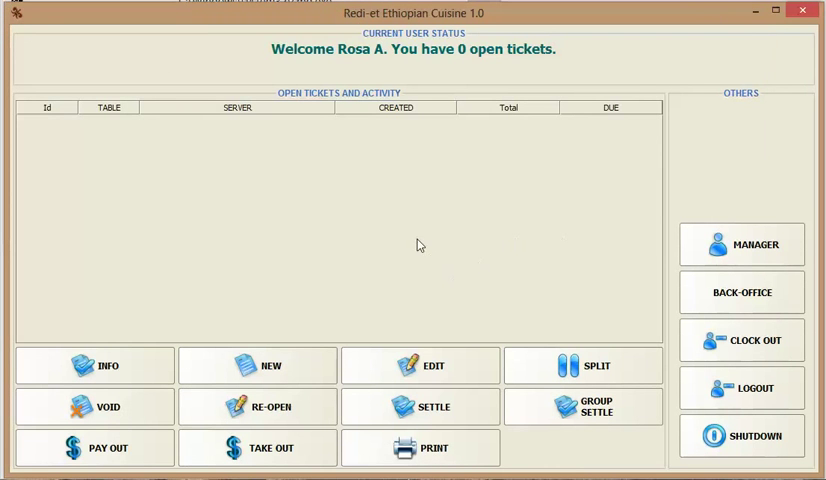
pyautogui.moveTo(283, 370)
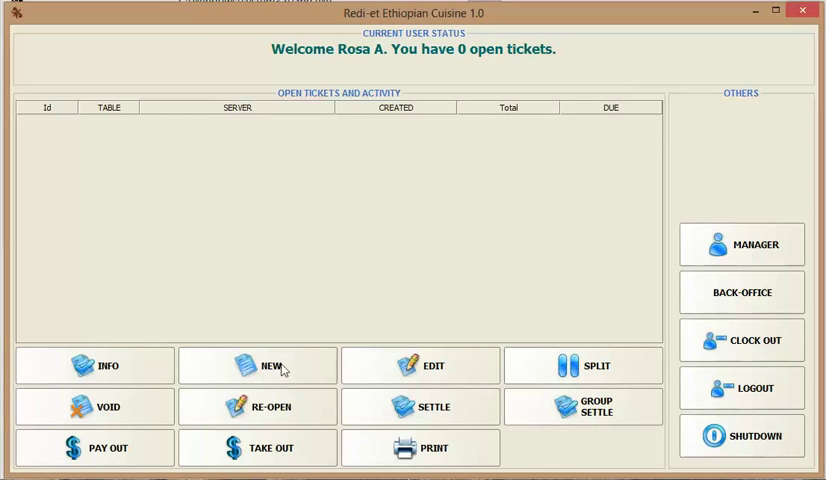
# Start a new ticket and add an appetizer to the order
pyautogui.click(257, 365)
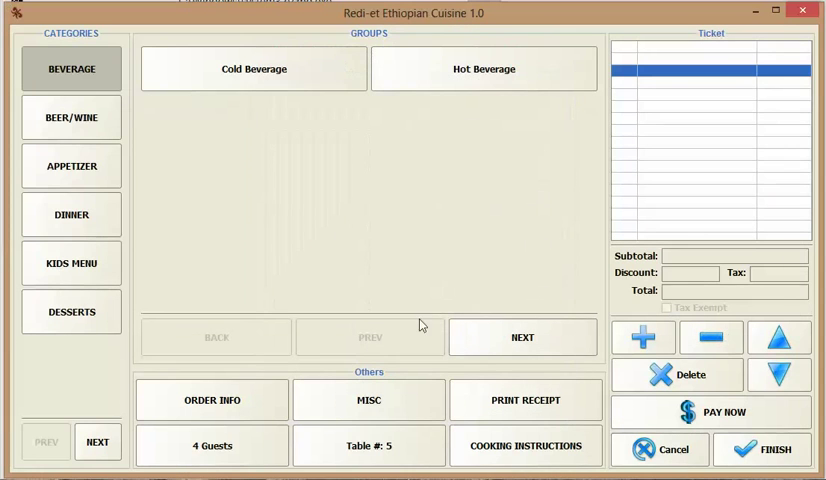
pyautogui.click(71, 166)
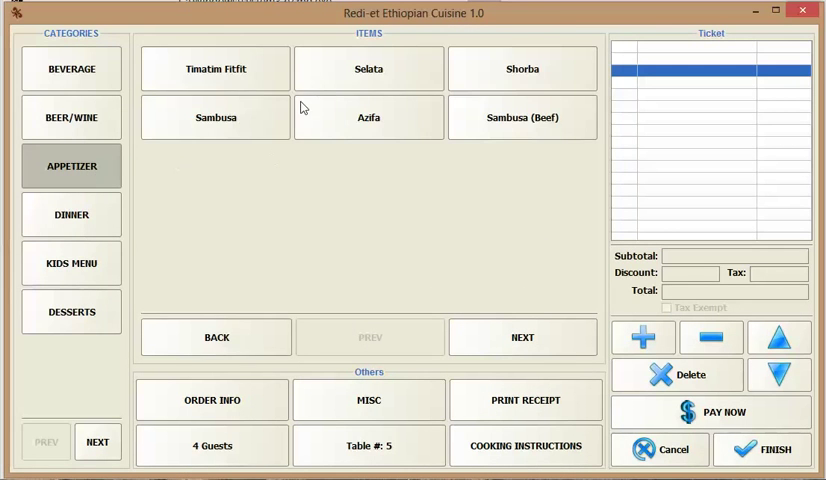
pyautogui.click(369, 68)
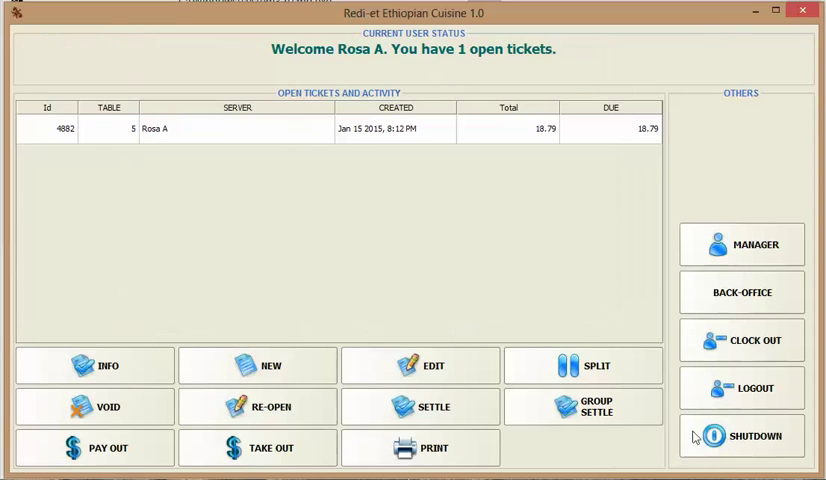
pyautogui.moveTo(326, 155)
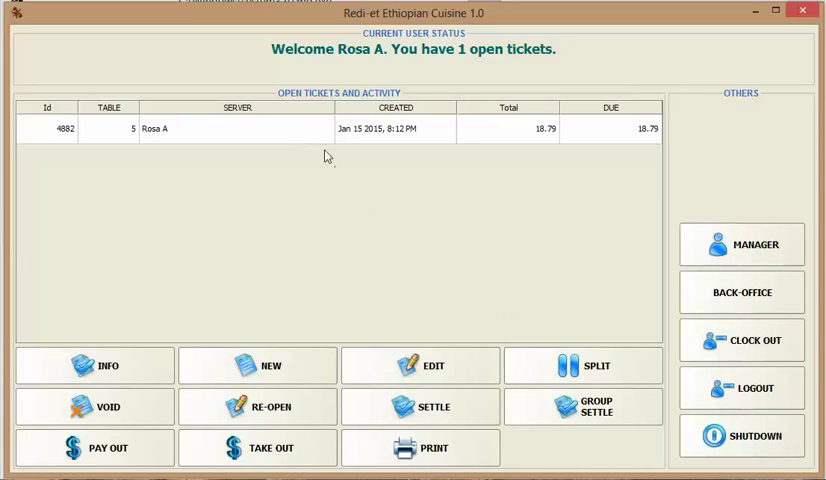
pyautogui.click(583, 365)
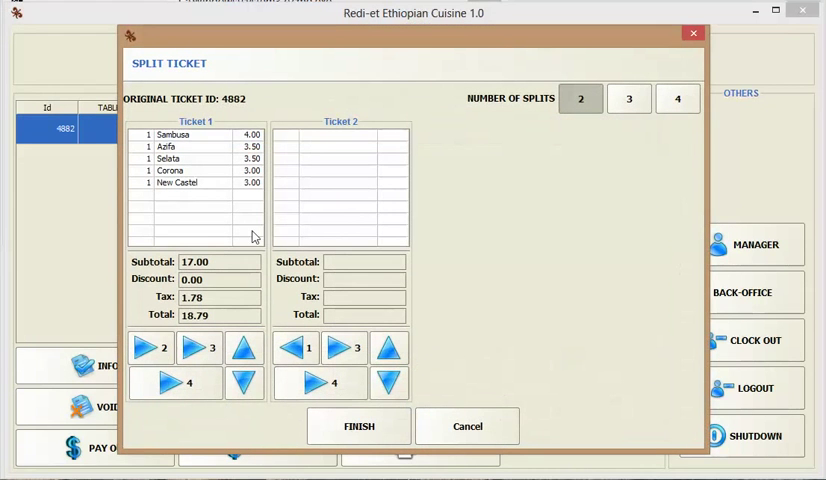
pyautogui.moveTo(357, 189)
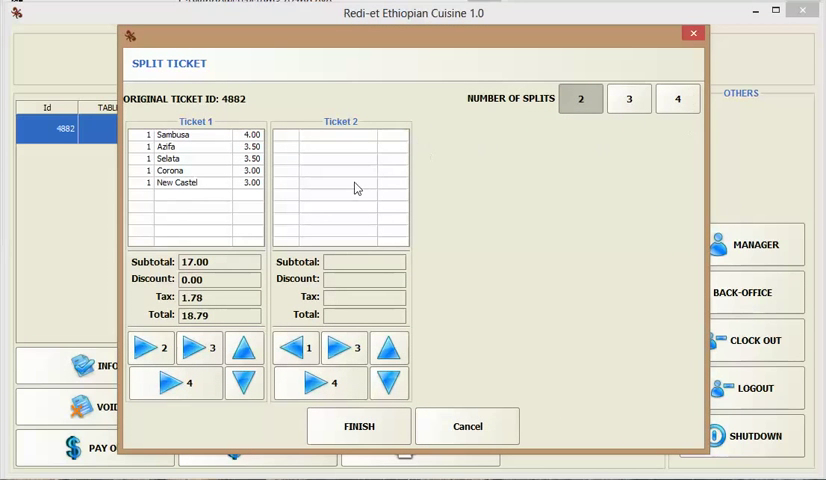
pyautogui.moveTo(547, 150)
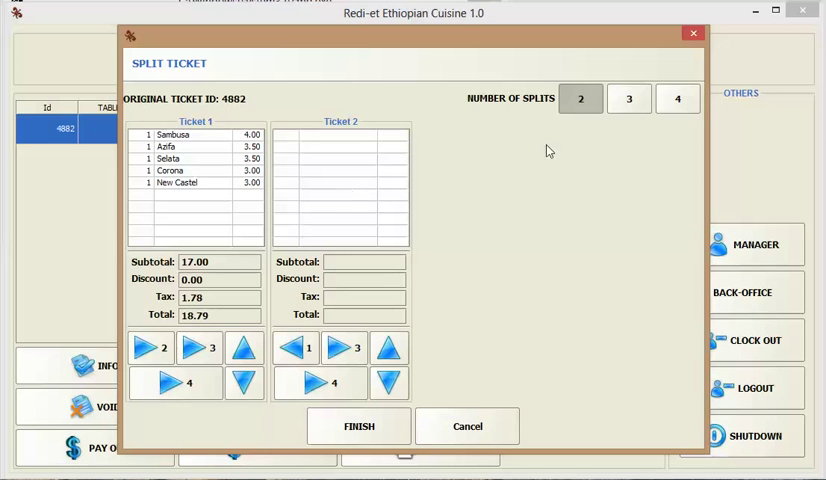
pyautogui.moveTo(358, 195)
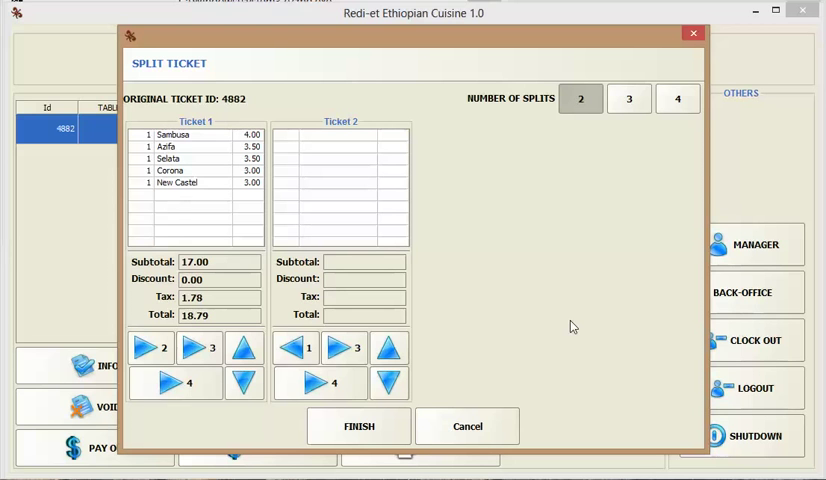
pyautogui.click(467, 426)
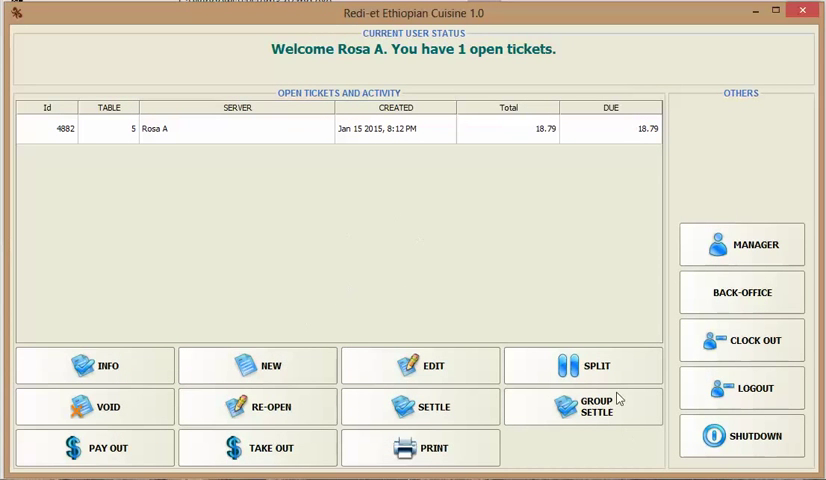
pyautogui.moveTo(324, 364)
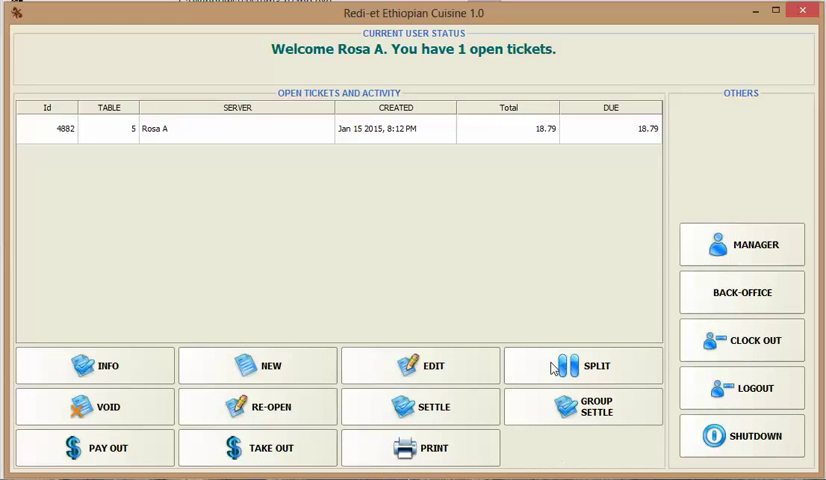
pyautogui.moveTo(416, 140)
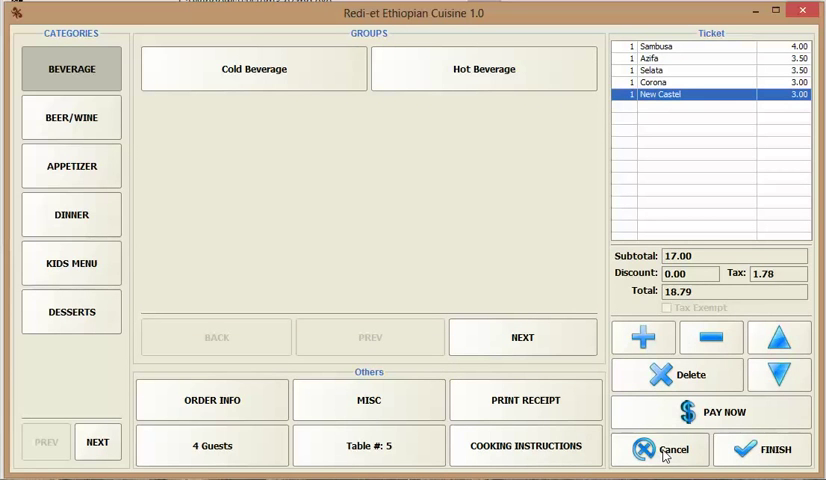
pyautogui.click(663, 447)
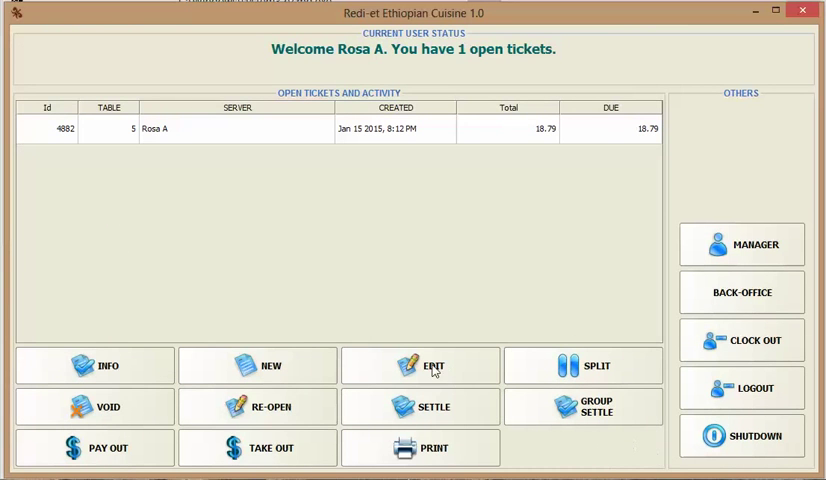
pyautogui.moveTo(447, 378)
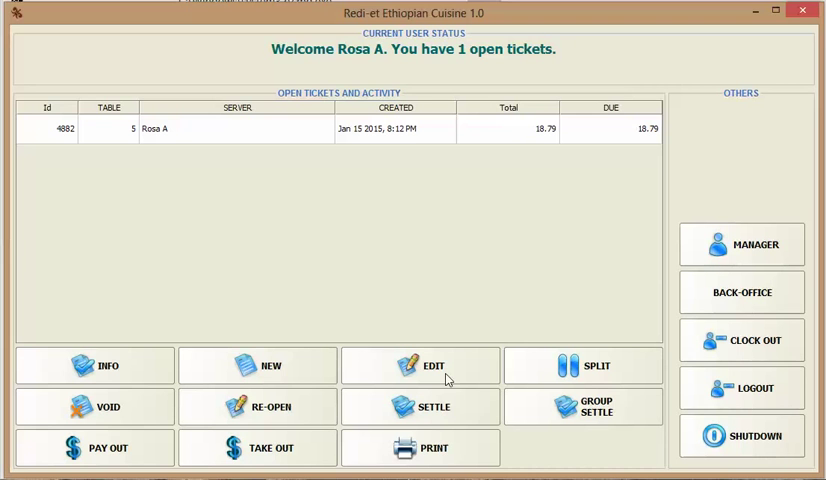
pyautogui.moveTo(428, 375)
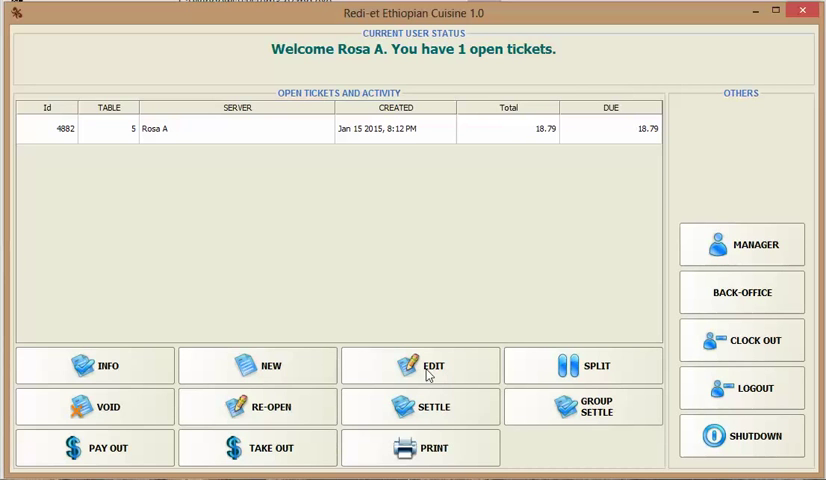
pyautogui.moveTo(447, 377)
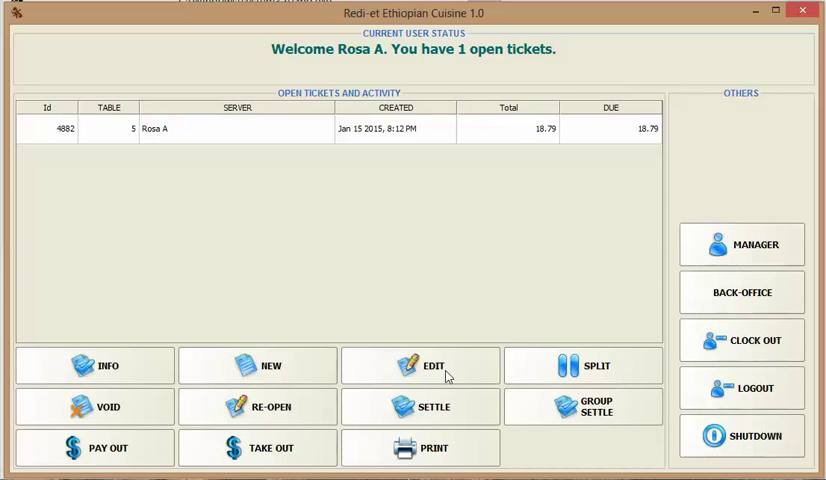
pyautogui.moveTo(621, 451)
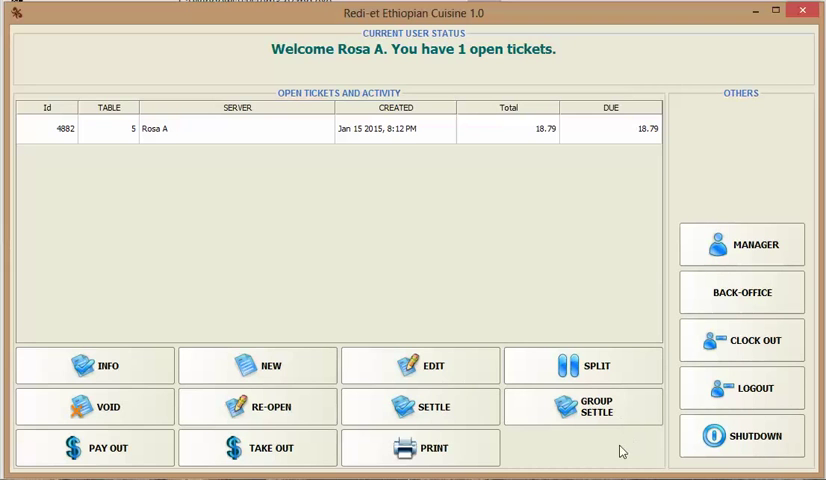
pyautogui.moveTo(568, 440)
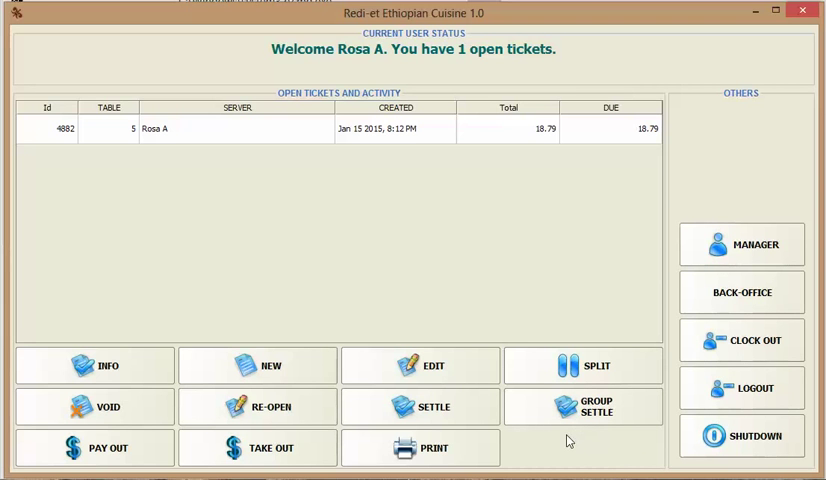
pyautogui.moveTo(562, 437)
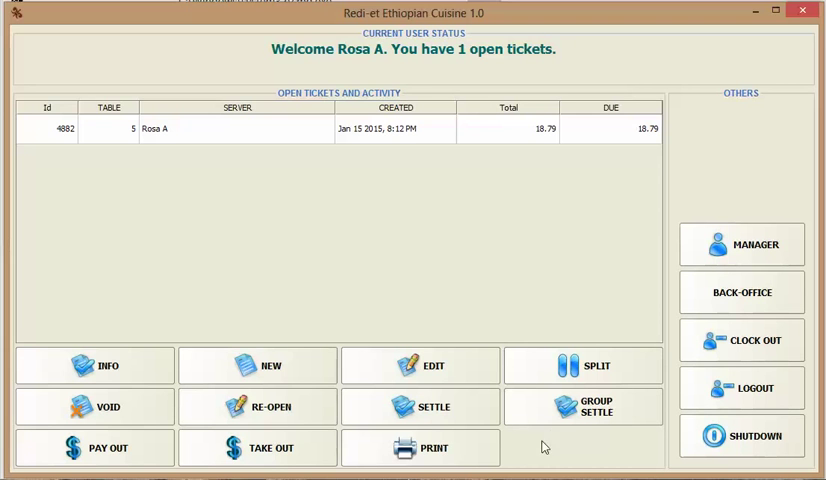
pyautogui.moveTo(578, 451)
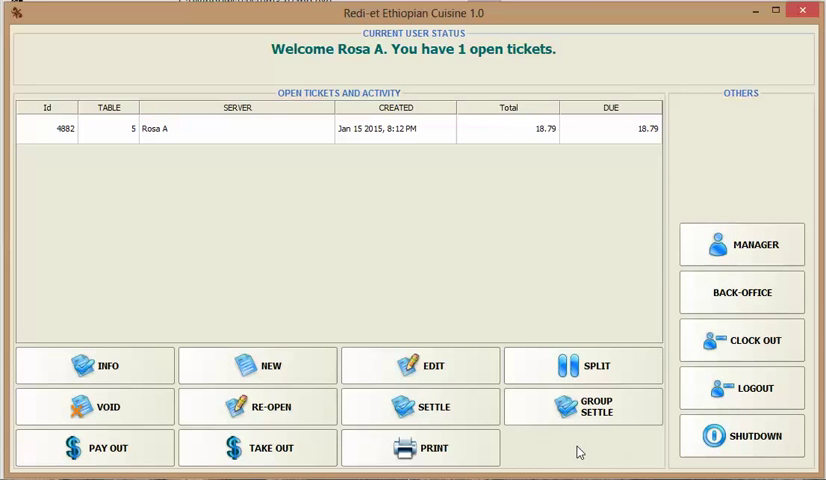